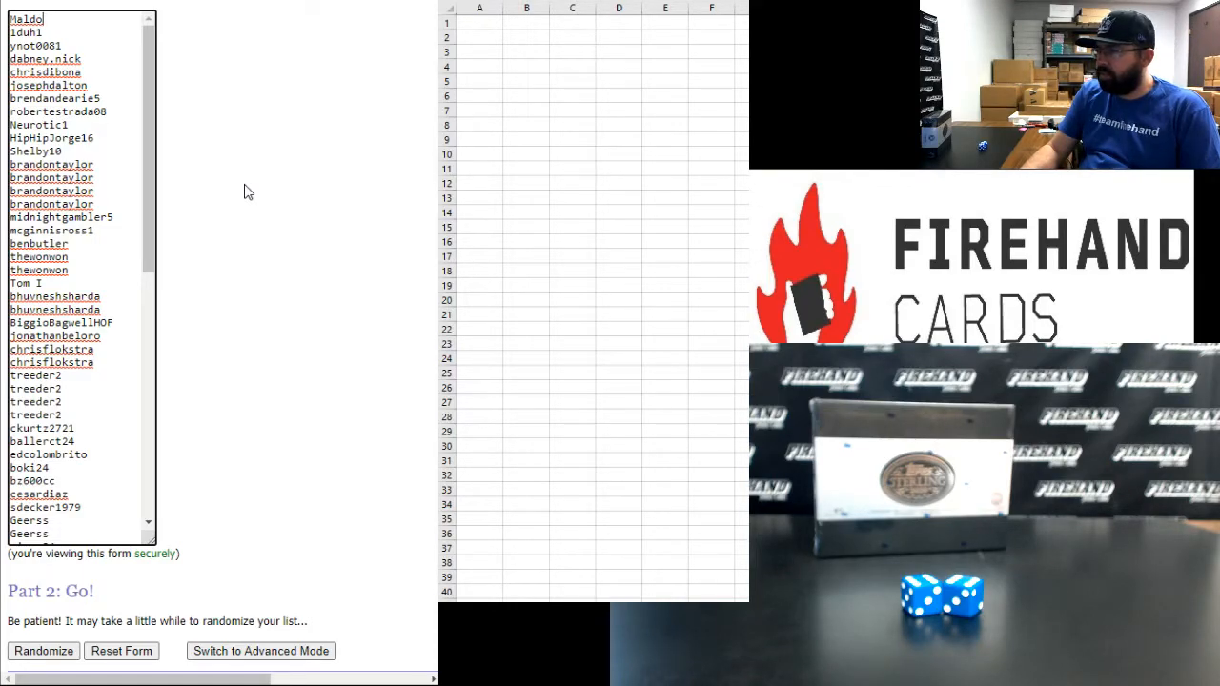
Step: Randomize the 80-name participant list and reshuffle it until it has been randomized 11 times
scroll(down, 3)
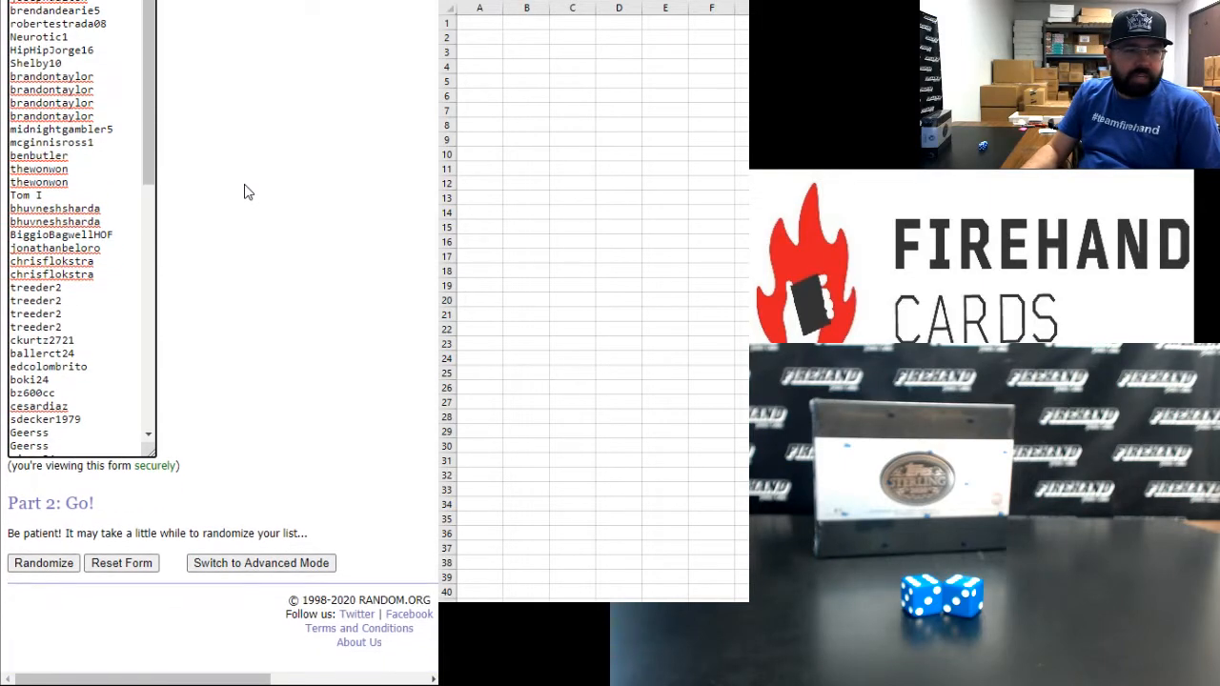
click(42, 562)
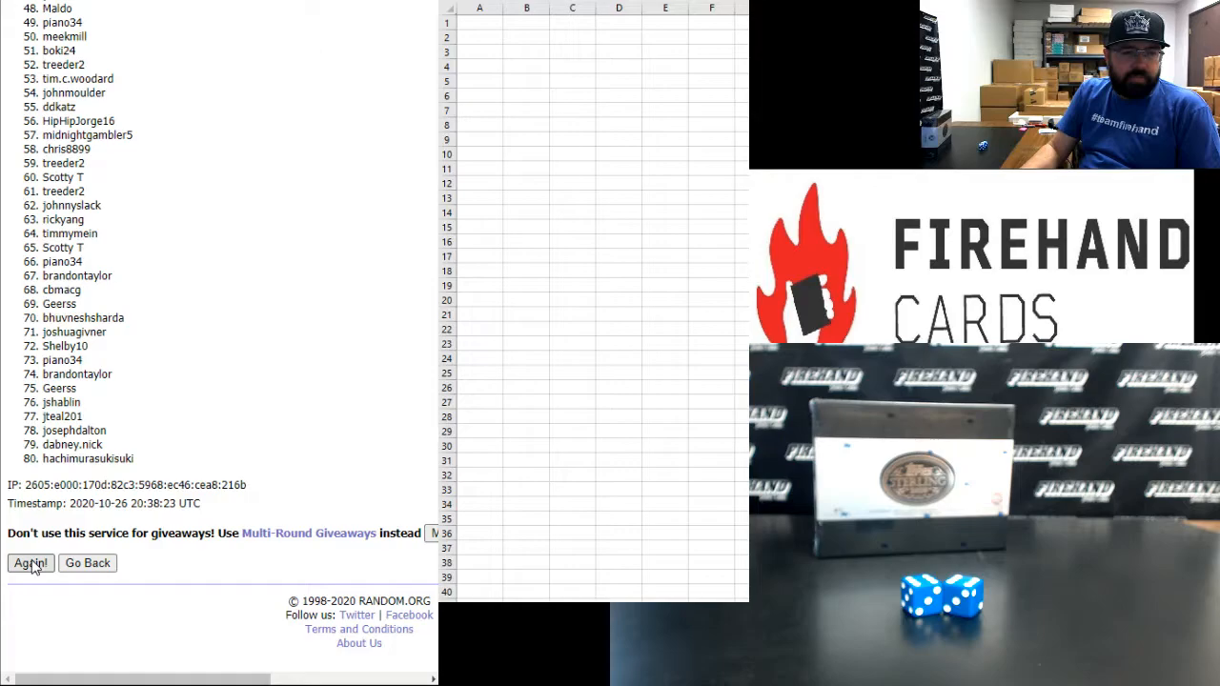
click(31, 562)
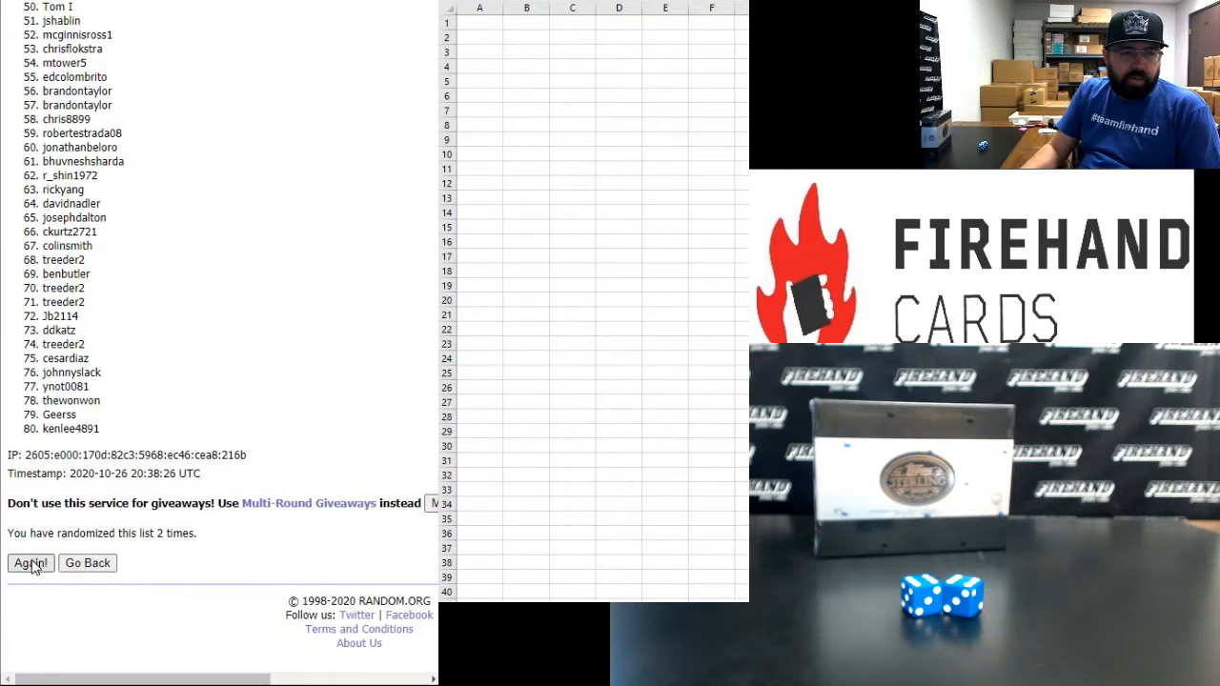
click(31, 563)
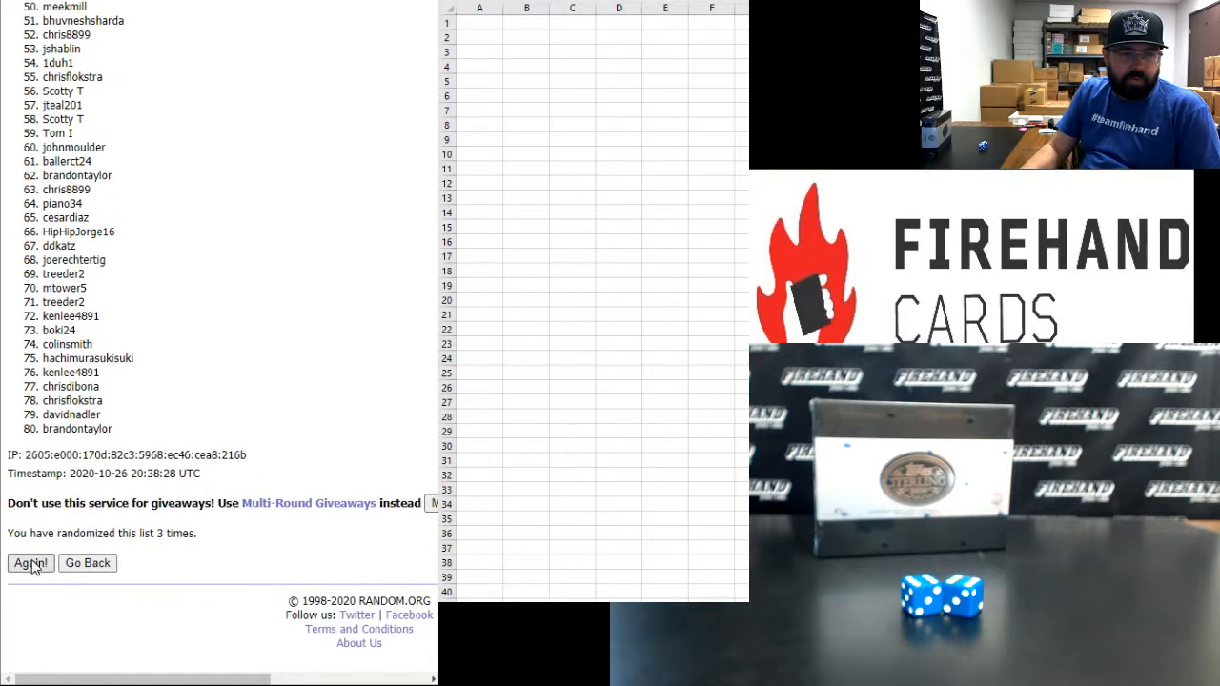
click(30, 562)
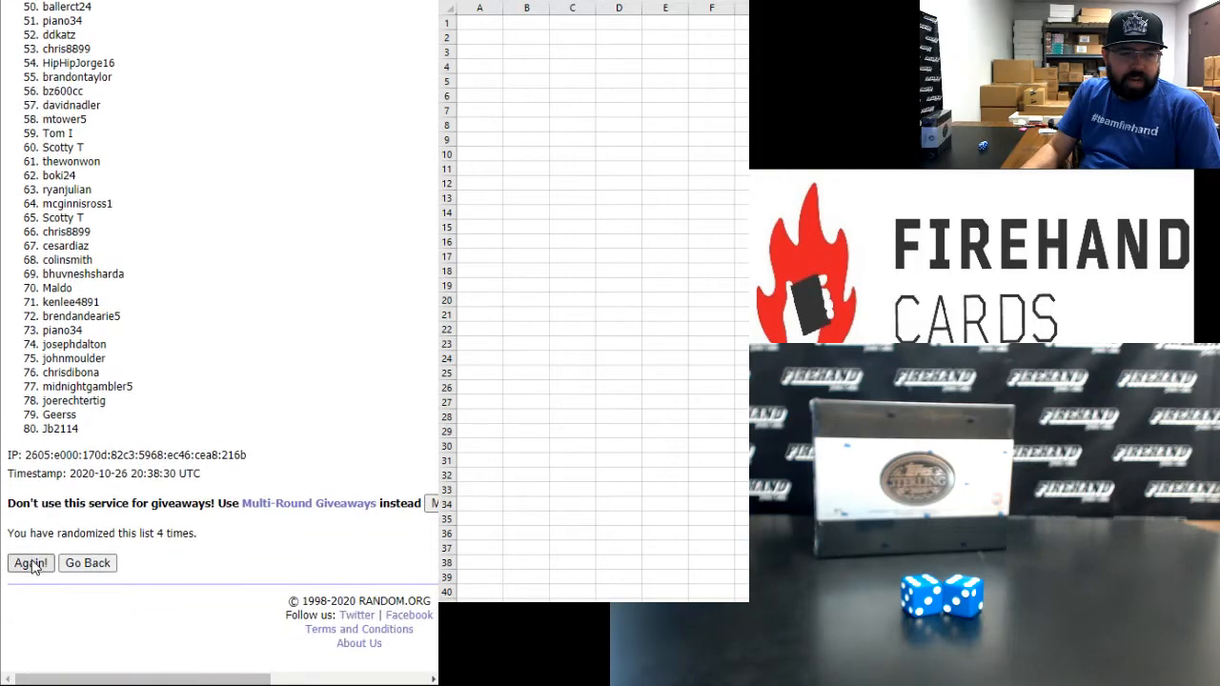
click(31, 562)
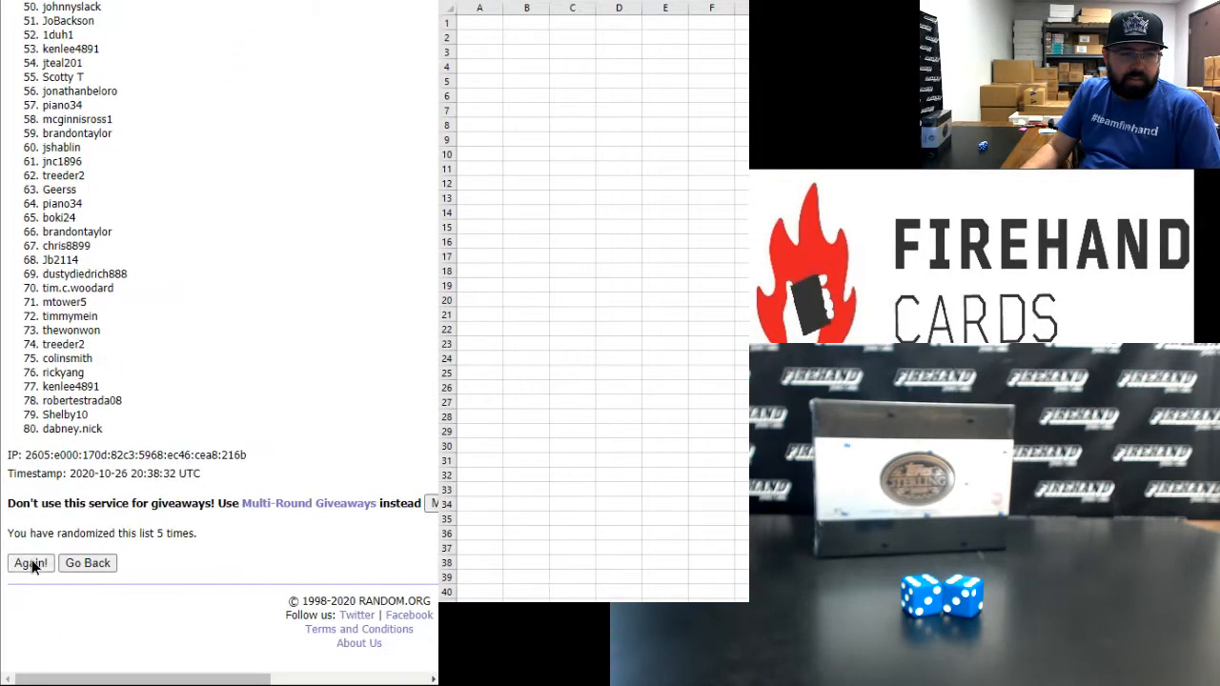
click(30, 563)
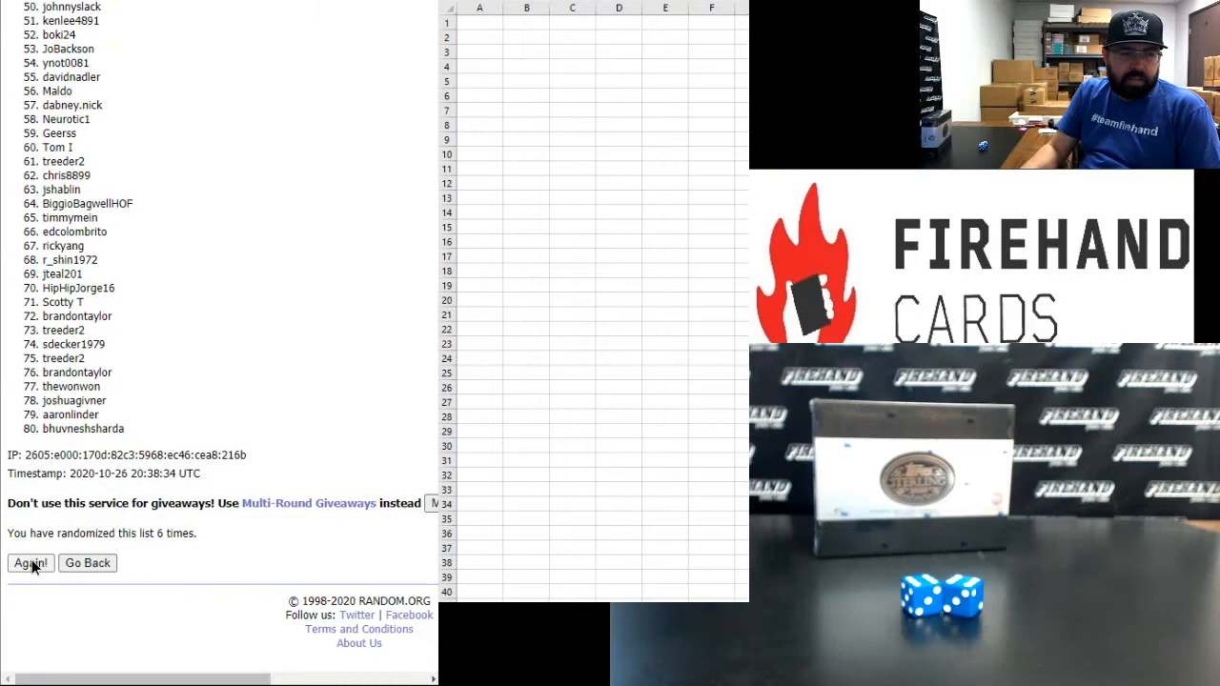
click(31, 563)
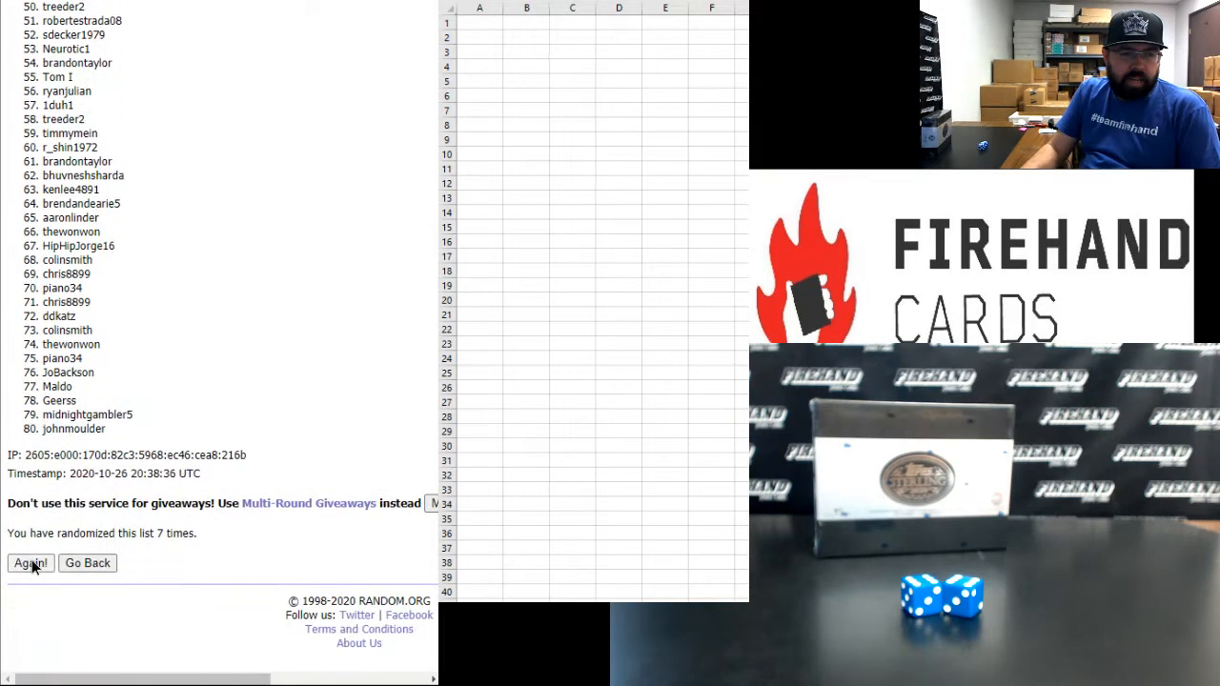
click(31, 563)
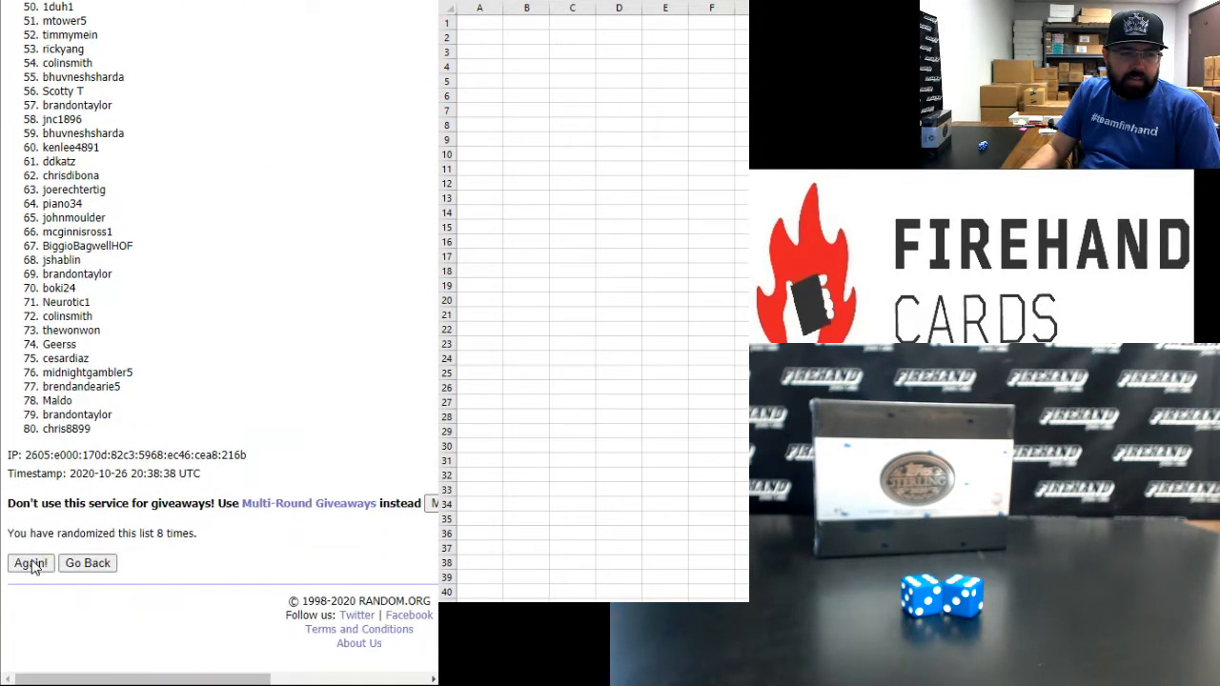
click(28, 562)
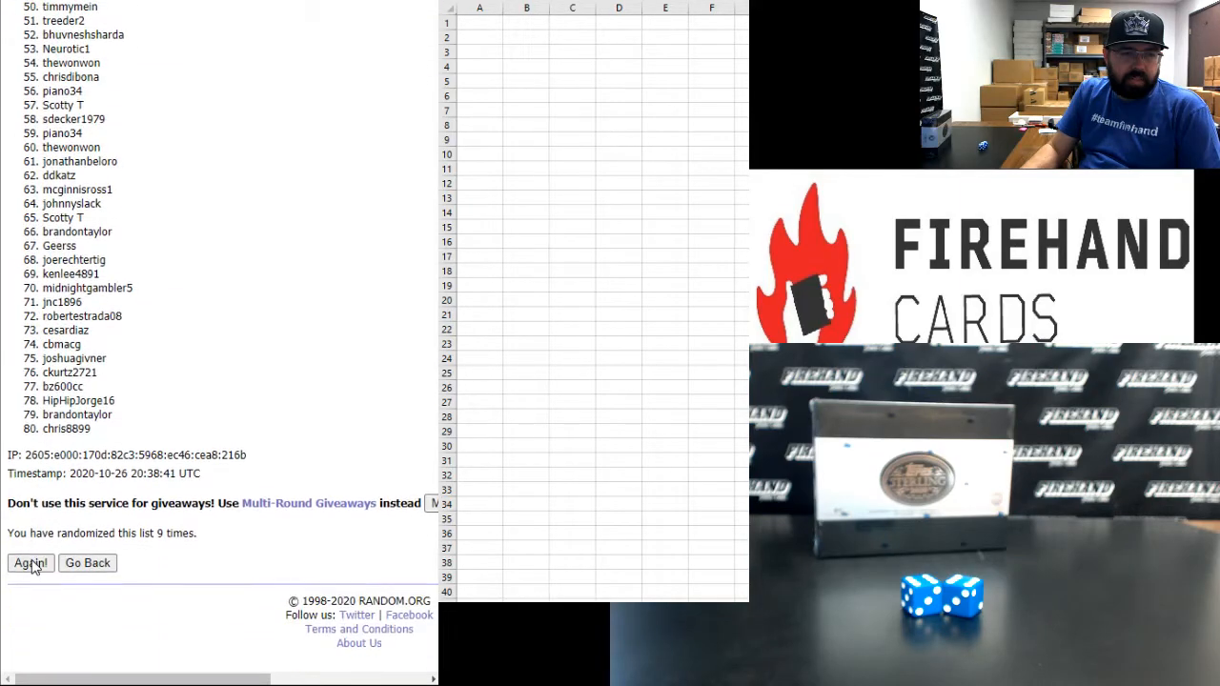
click(30, 562)
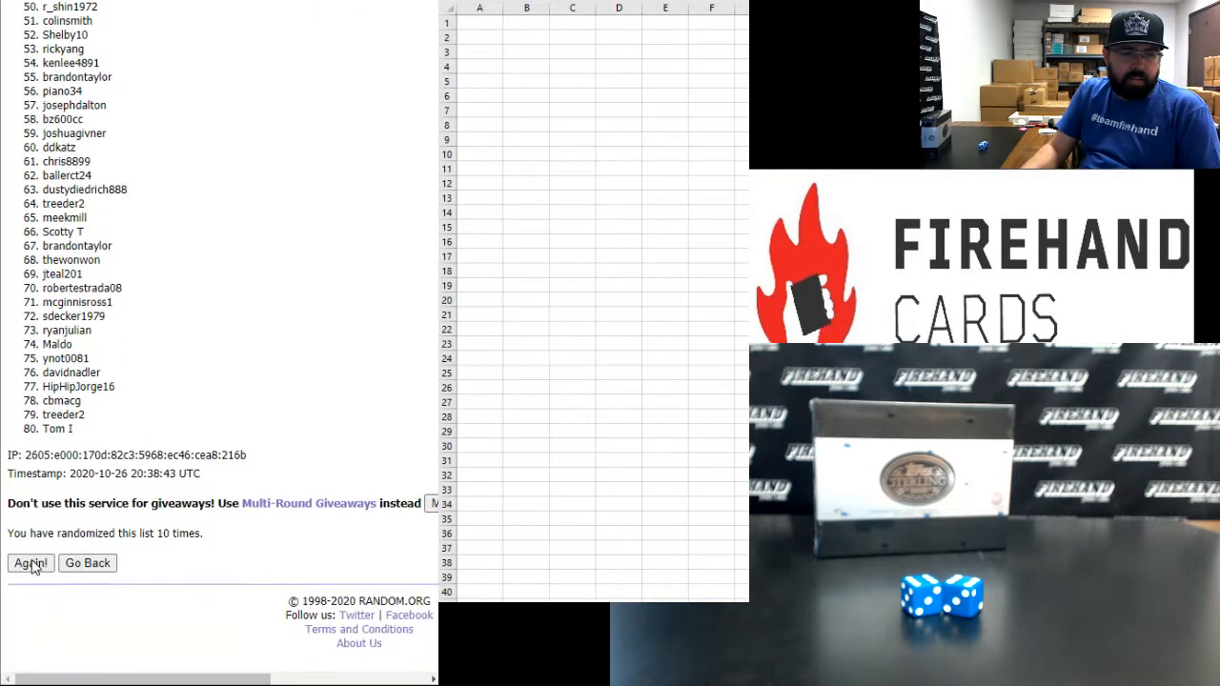
click(30, 563)
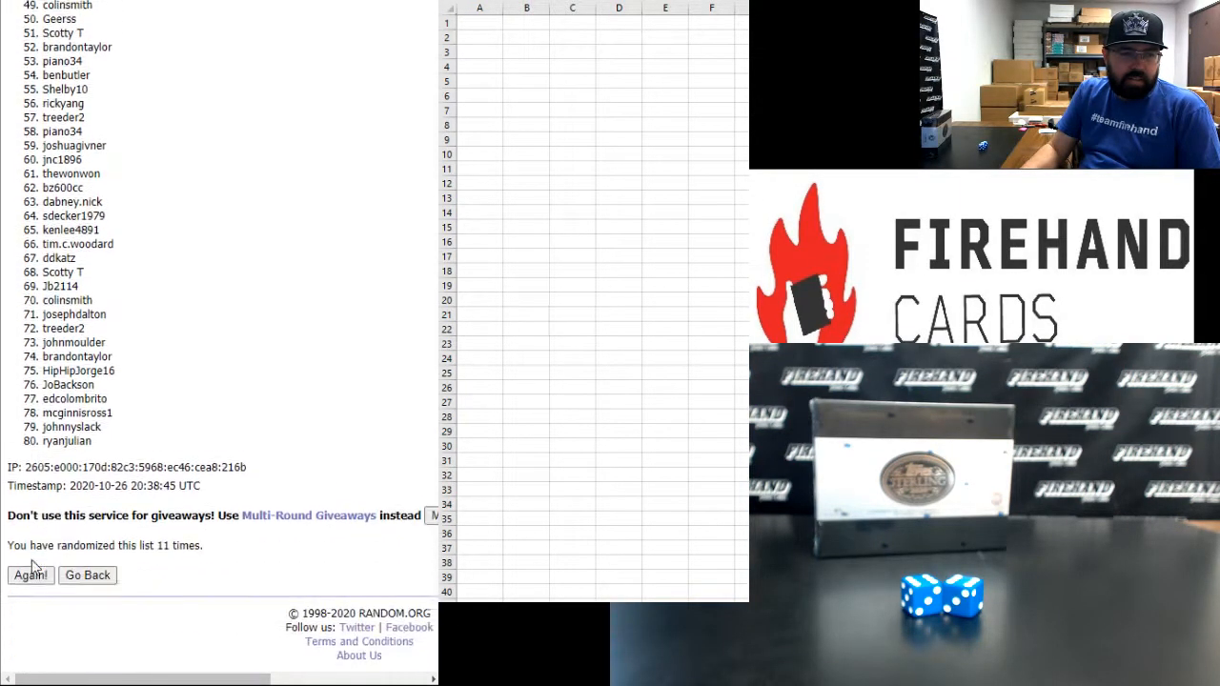
click(30, 576)
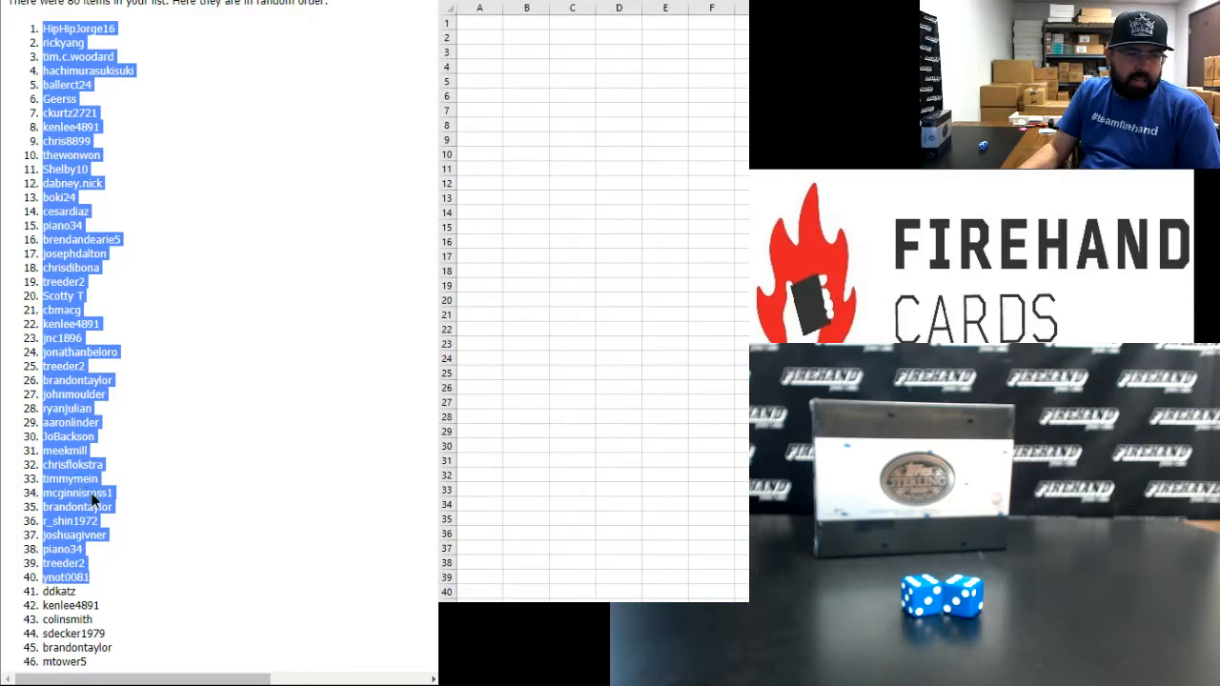
Step: Paste the top 40 shuffled names into the spreadsheet starting at cell A1
click(480, 23)
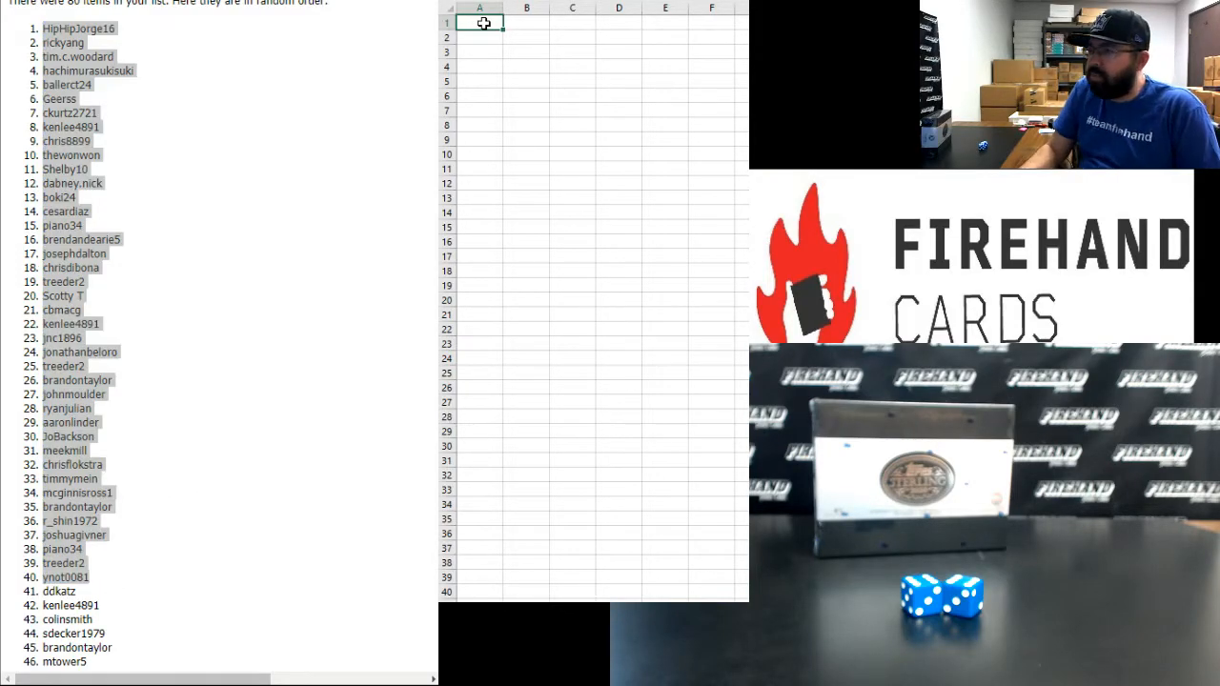
key(ctrl+v)
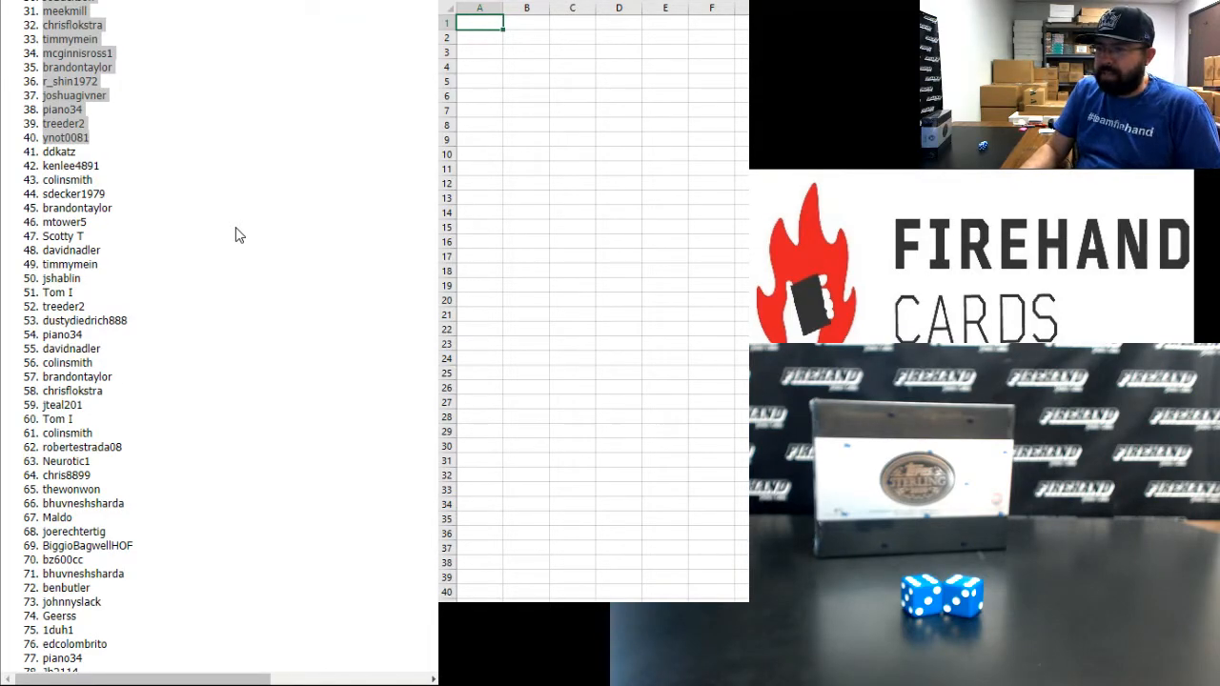
Step: Select names 41–80 in the results and enter the box break spots list into the randomizer form
scroll(down, 3)
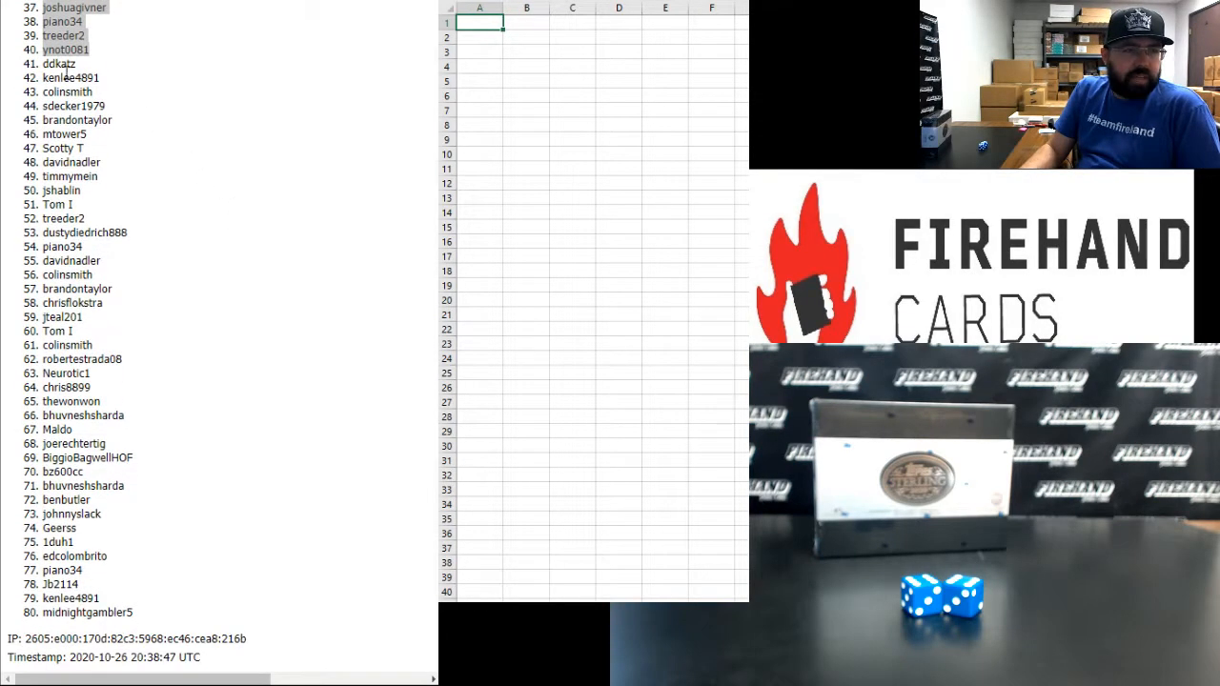
drag(59, 77, 74, 106)
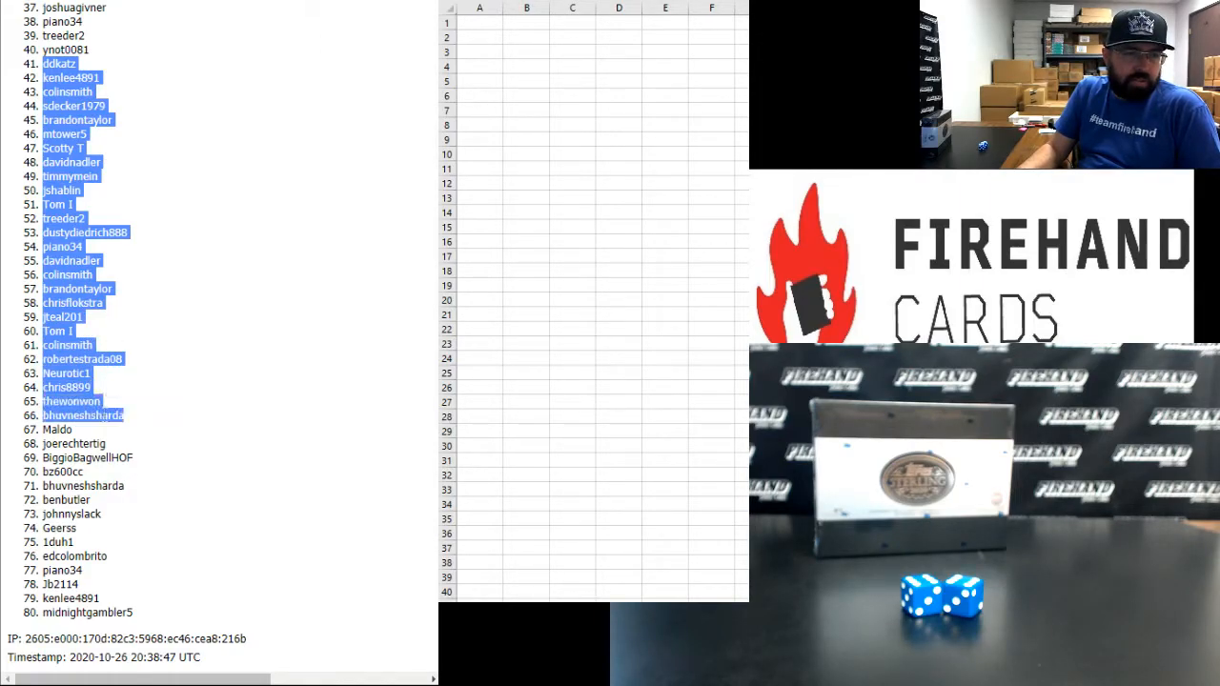
click(74, 443)
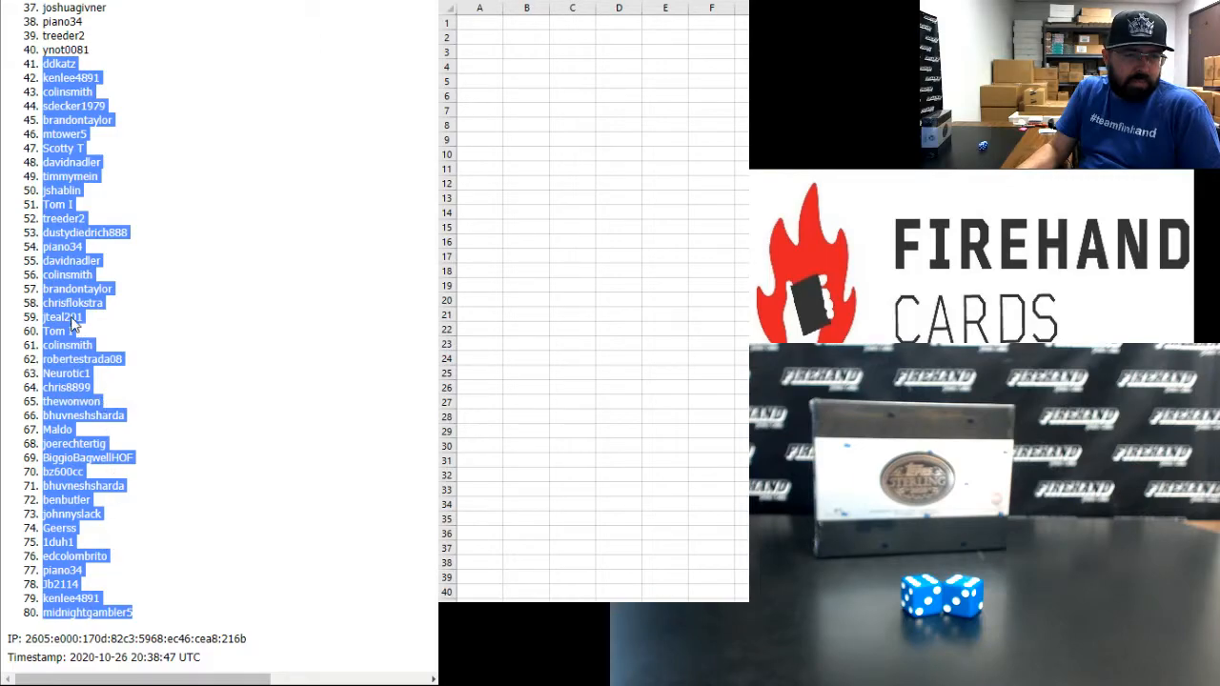
click(481, 19)
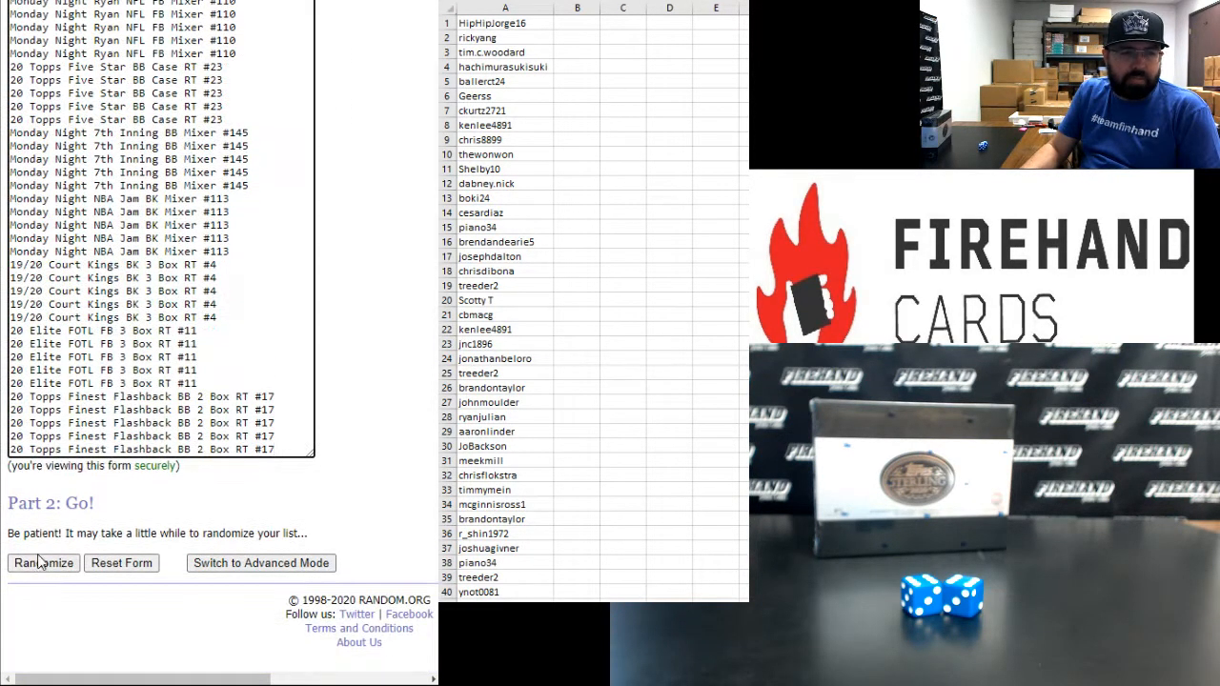
Step: Randomize the 40 box break spots and reshuffle them repeatedly to reach the final order
click(41, 562)
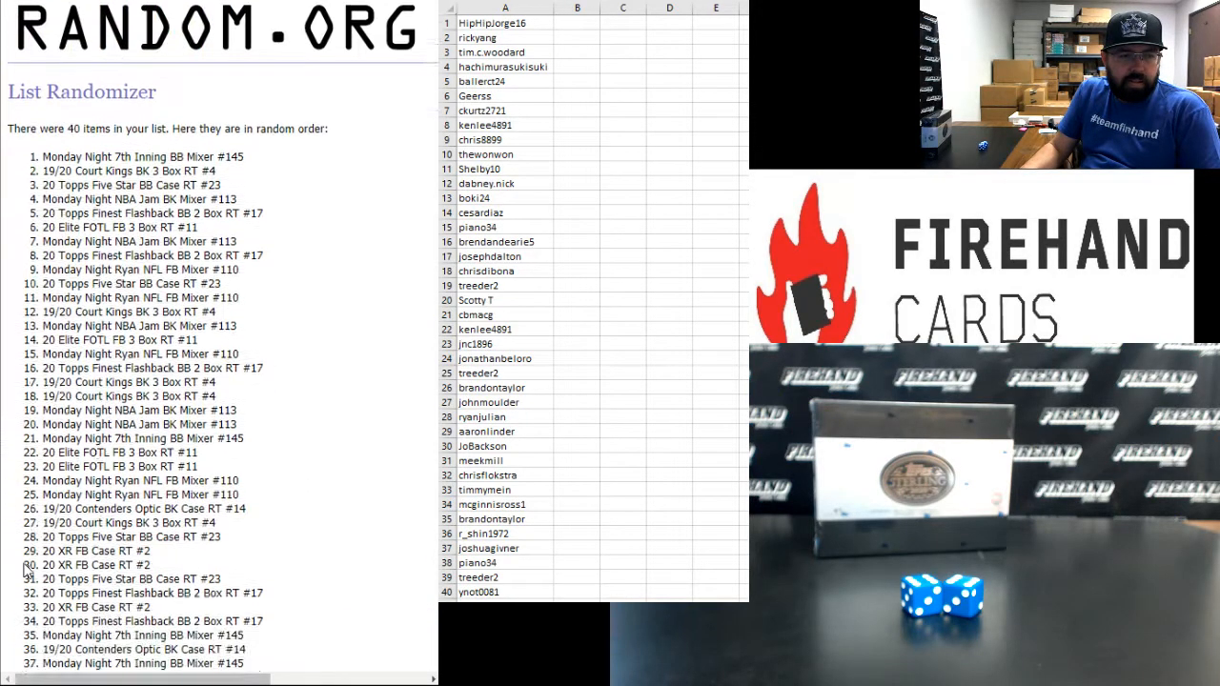
click(30, 563)
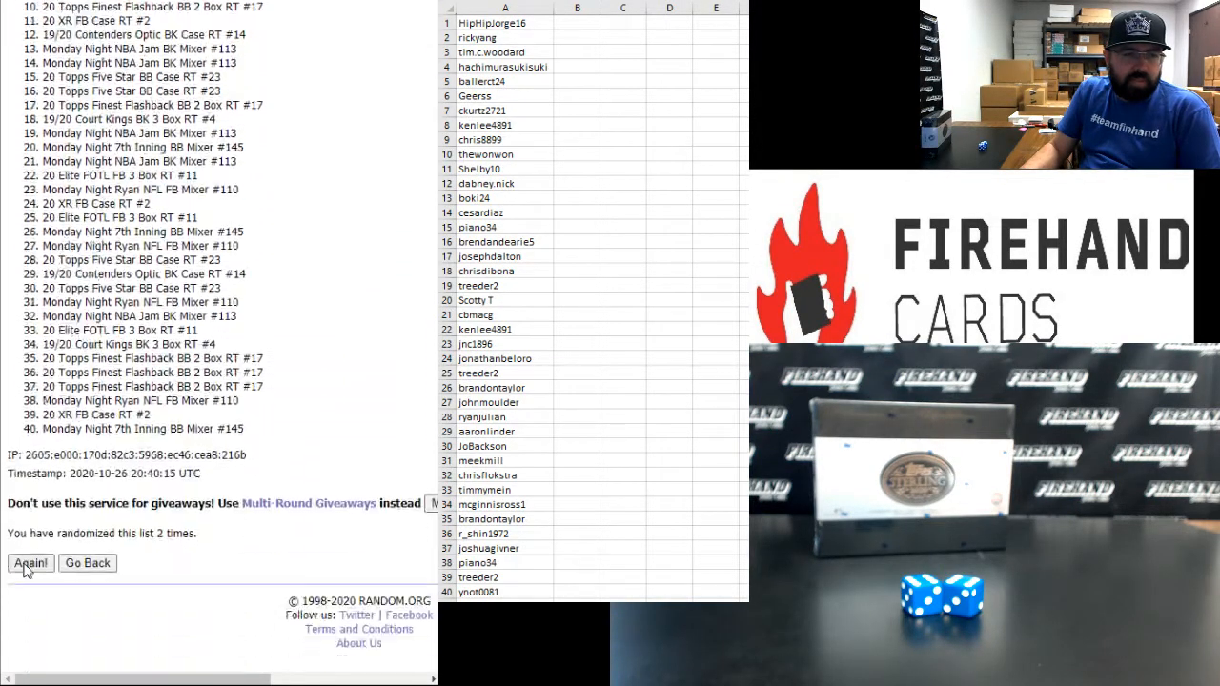
click(31, 562)
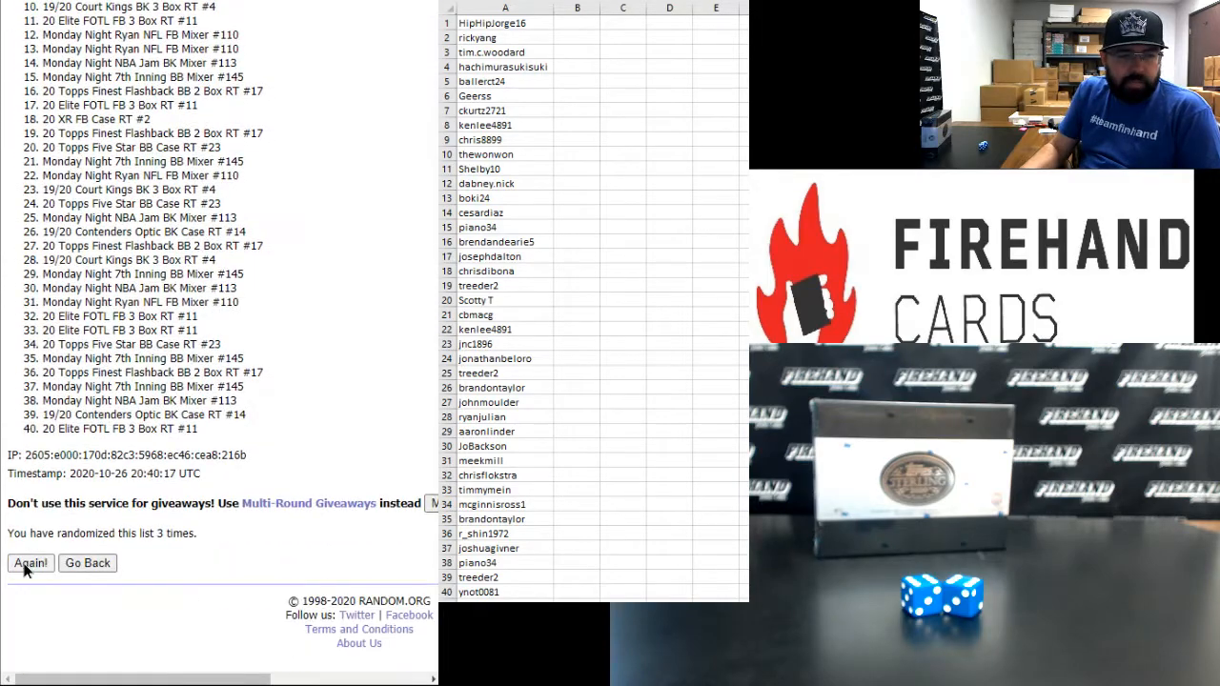
click(30, 562)
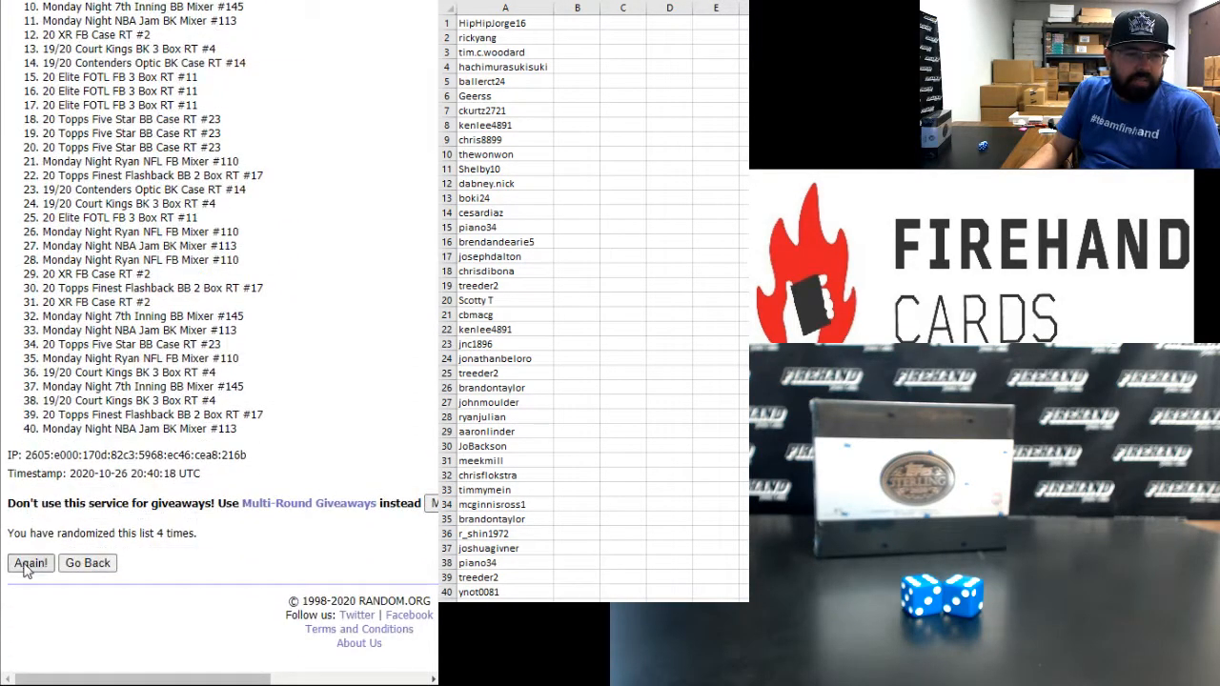
click(31, 562)
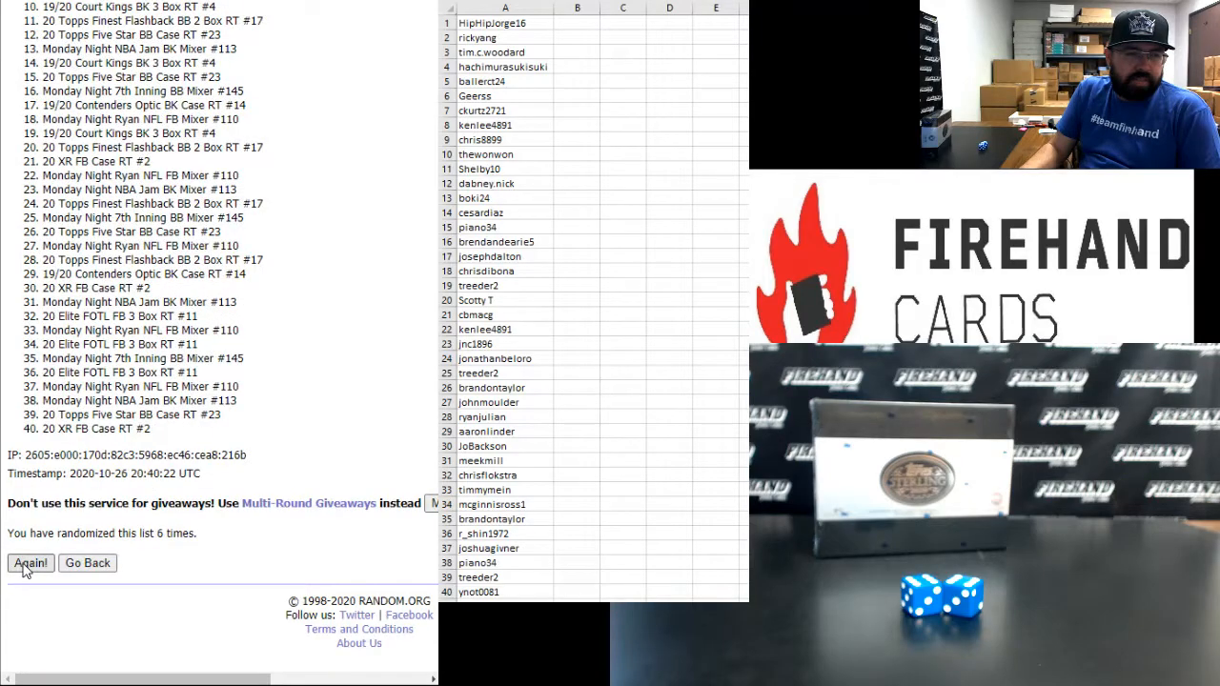
click(30, 563)
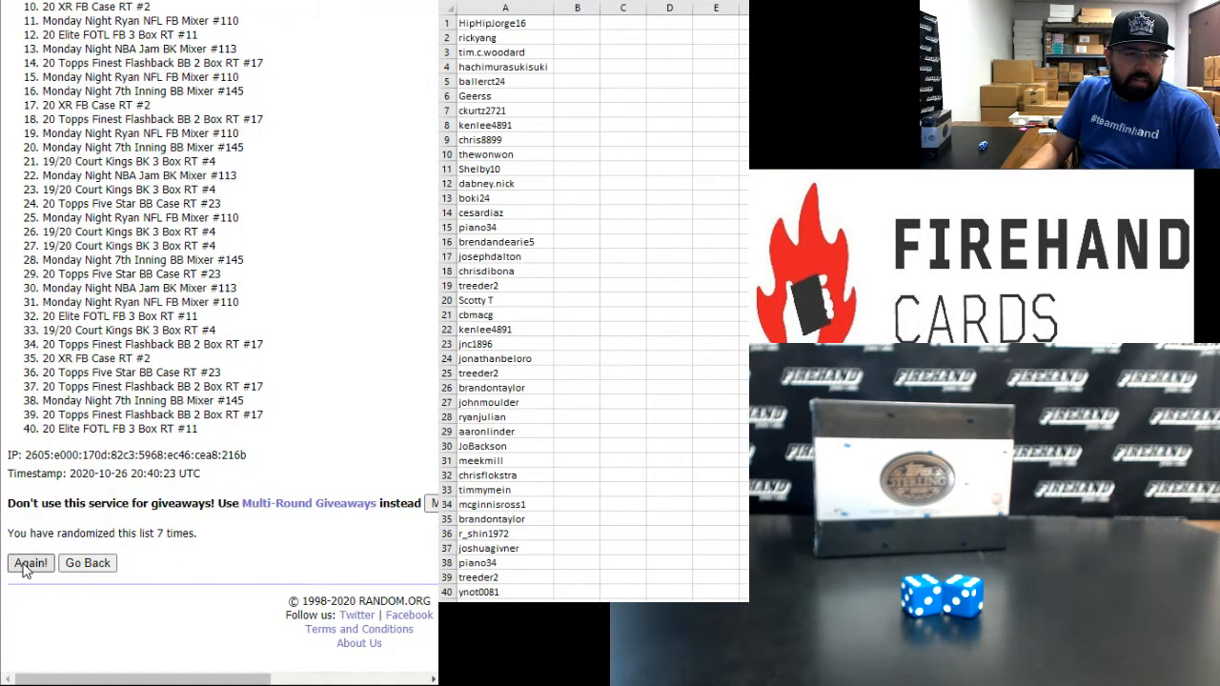
click(30, 564)
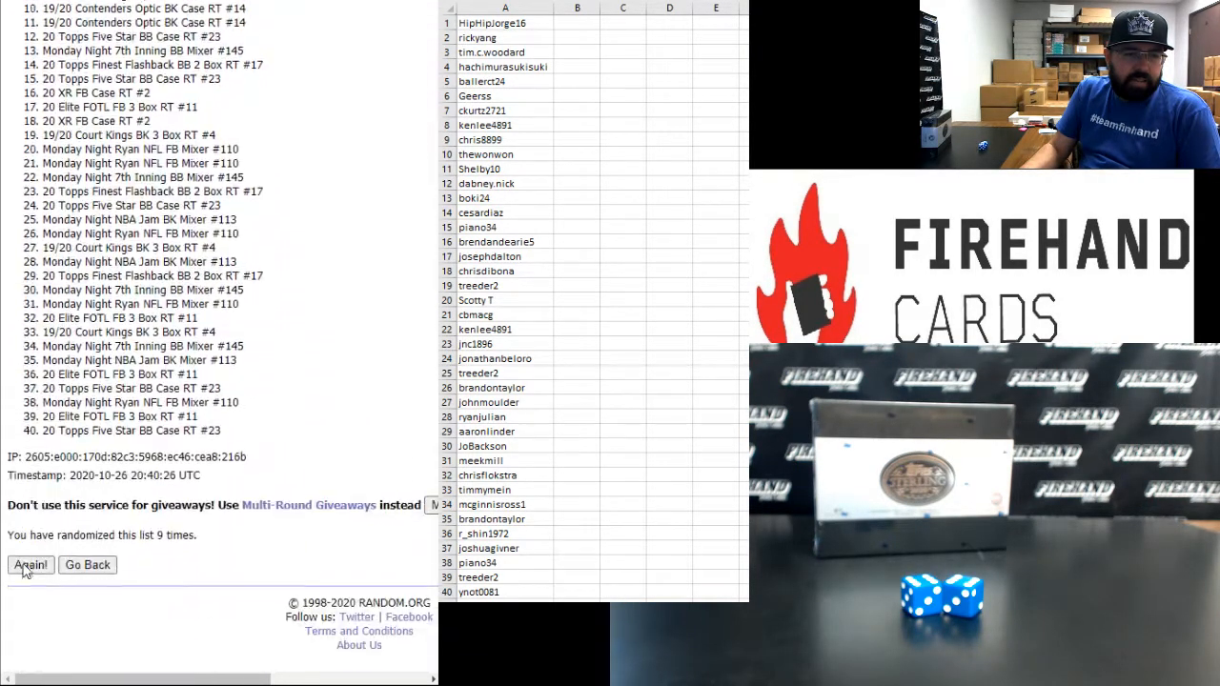
click(30, 564)
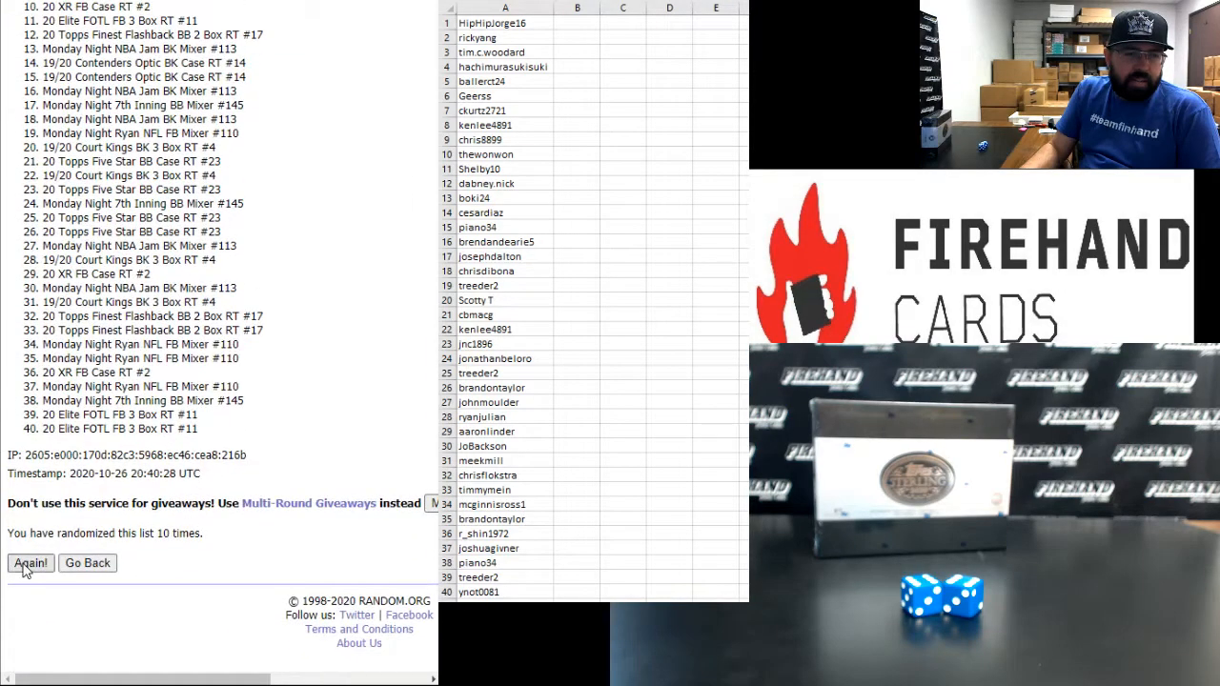
click(30, 563)
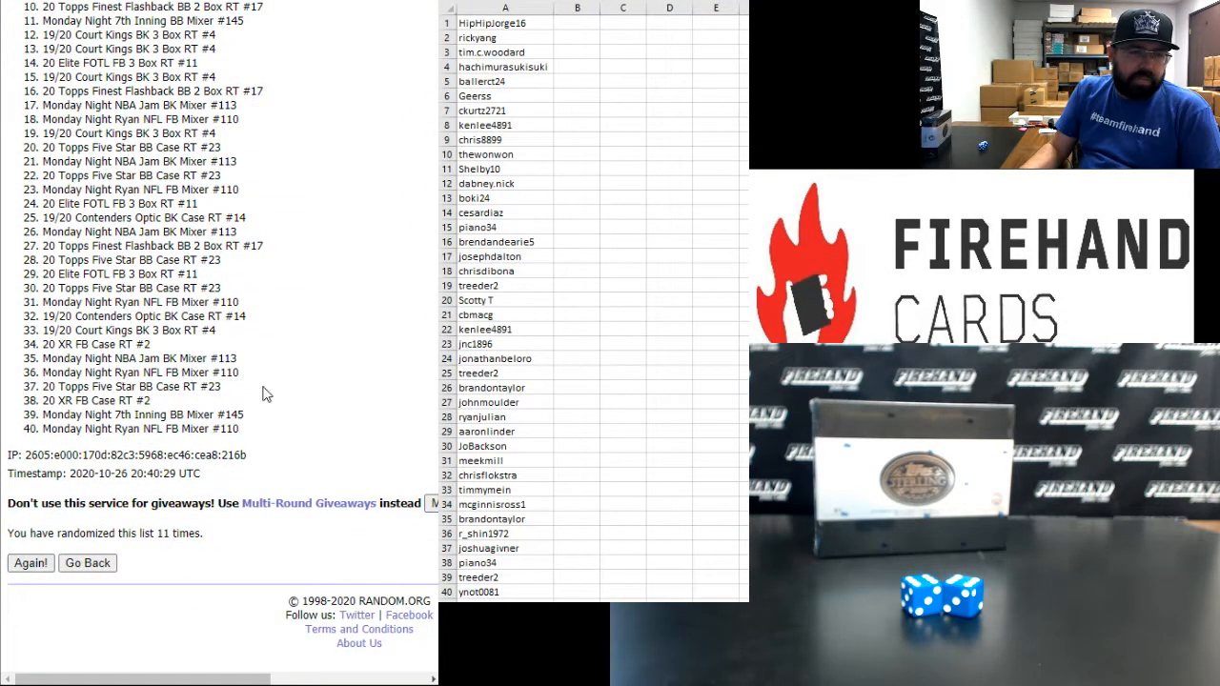
click(31, 563)
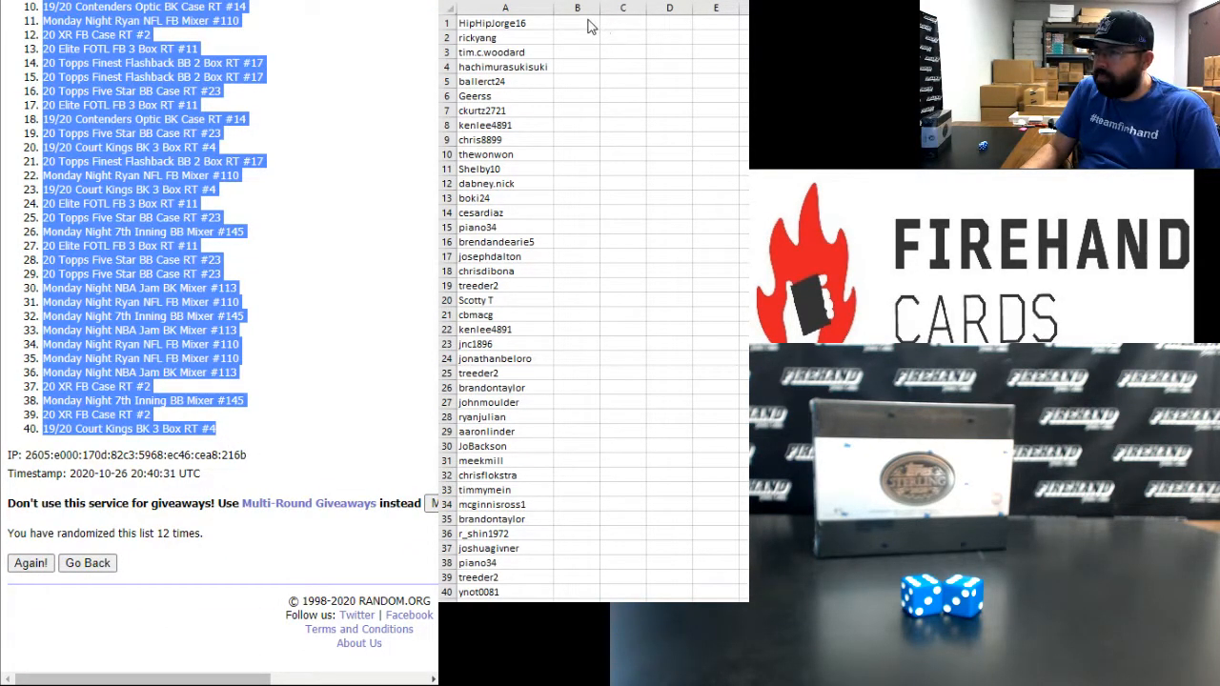
Step: Paste the shuffled break spots into column B beside the 40 names and group rows by spot
click(575, 23)
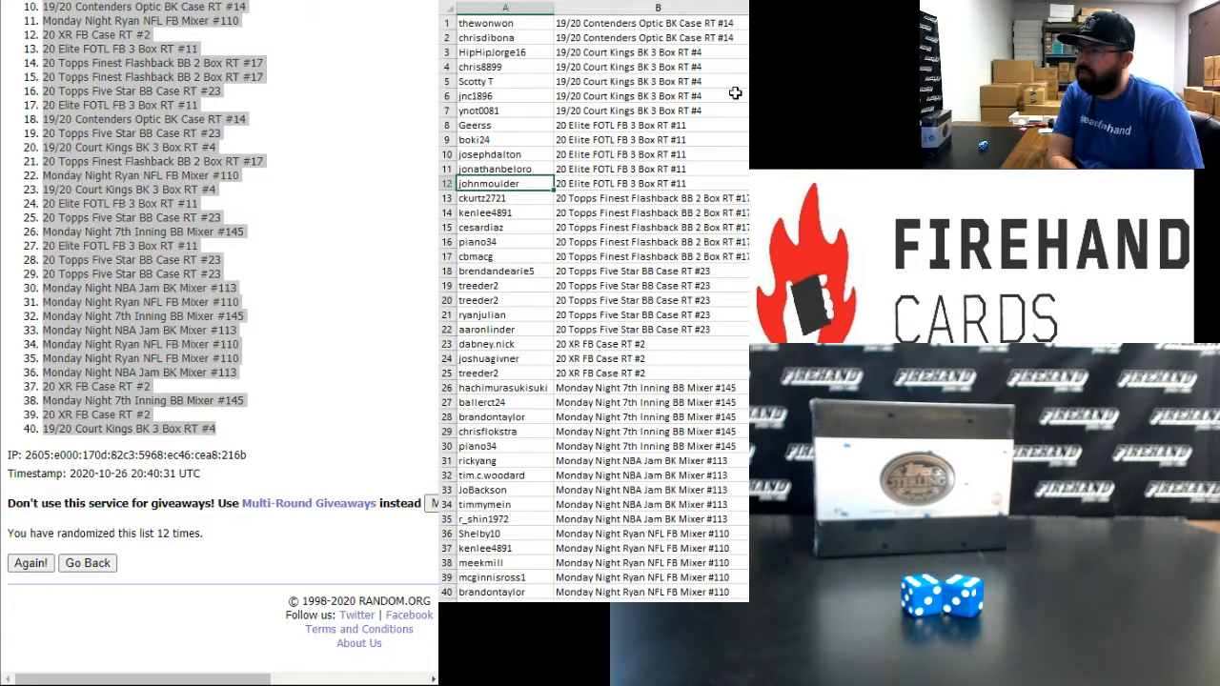
click(503, 197)
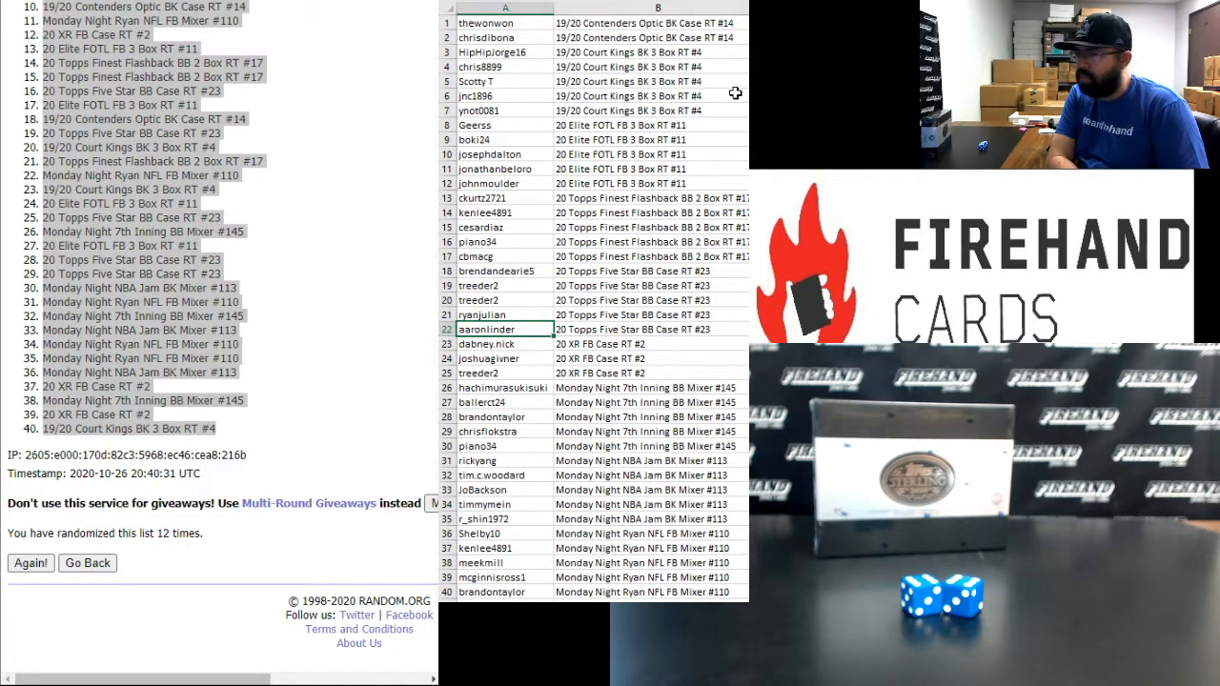
click(504, 343)
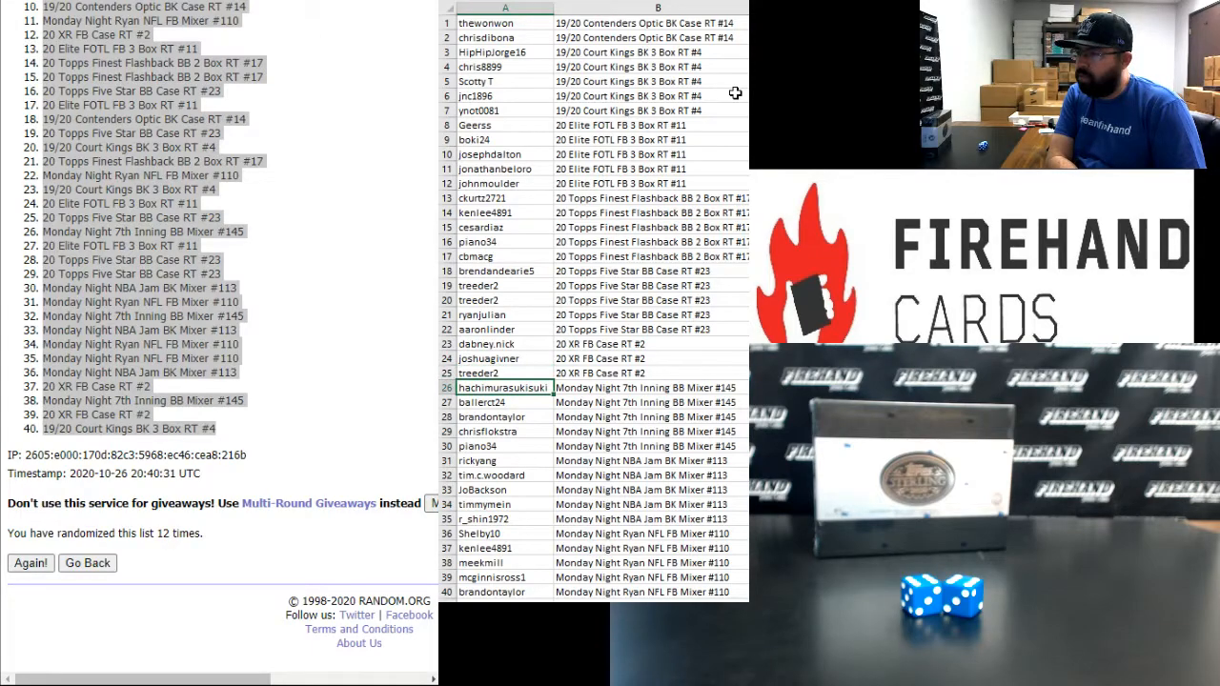
click(503, 431)
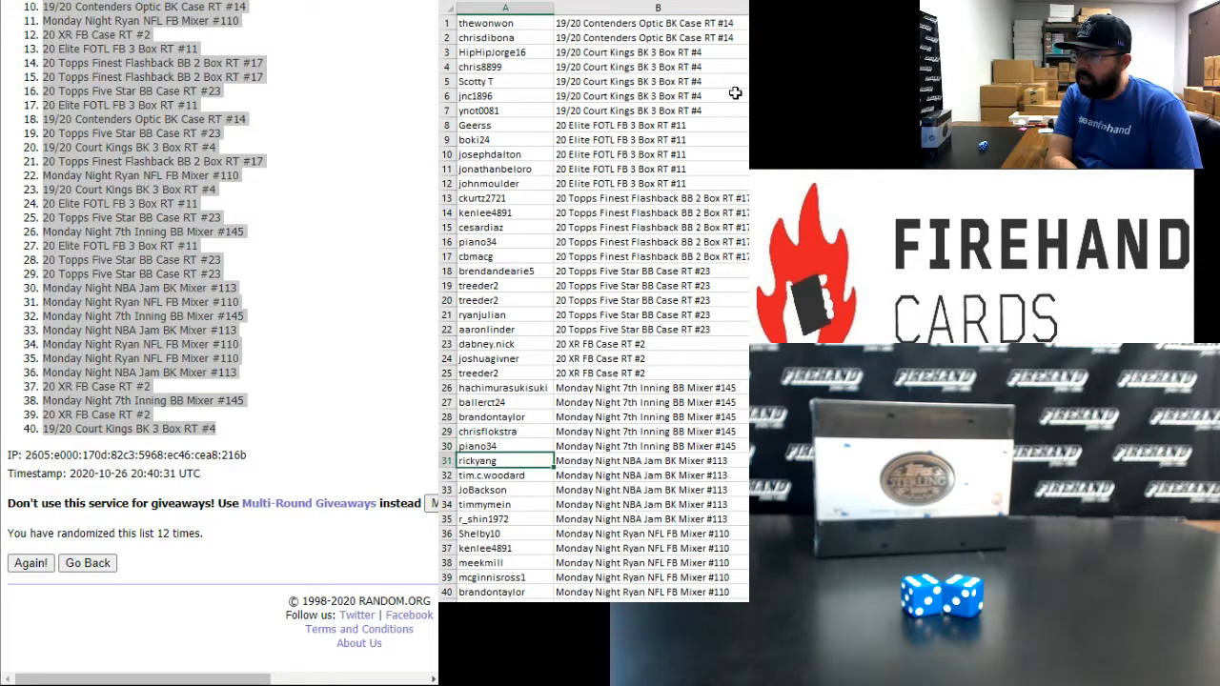
click(505, 488)
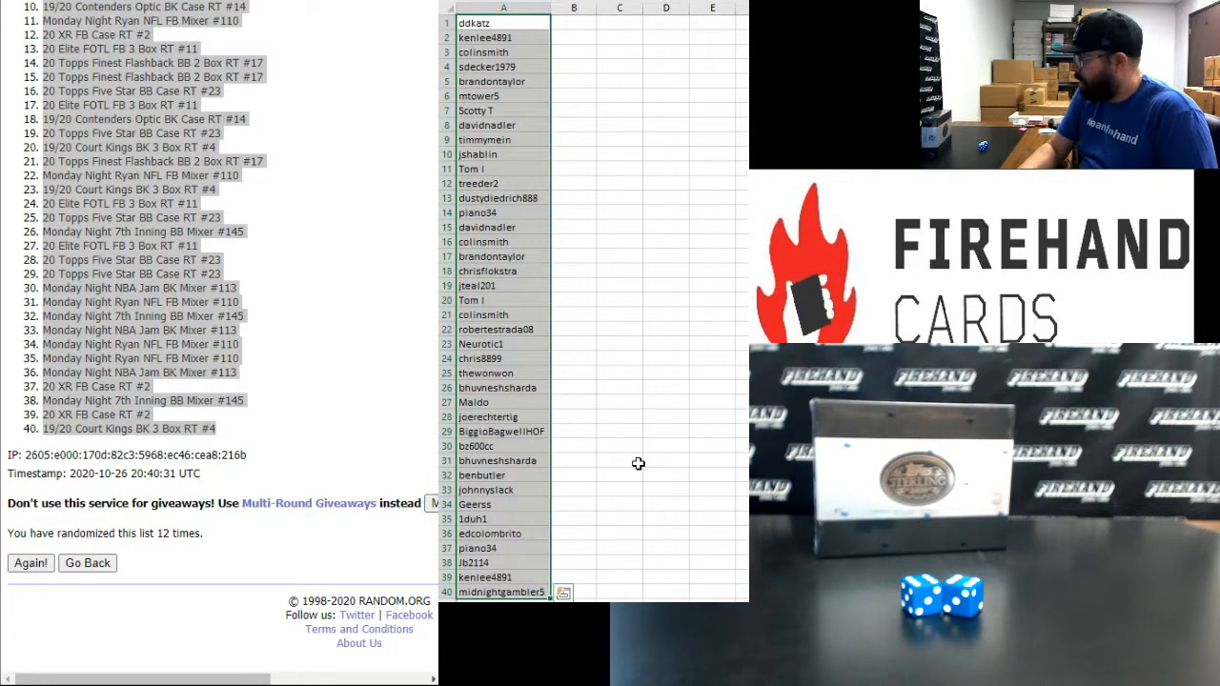
mouse_move(641, 128)
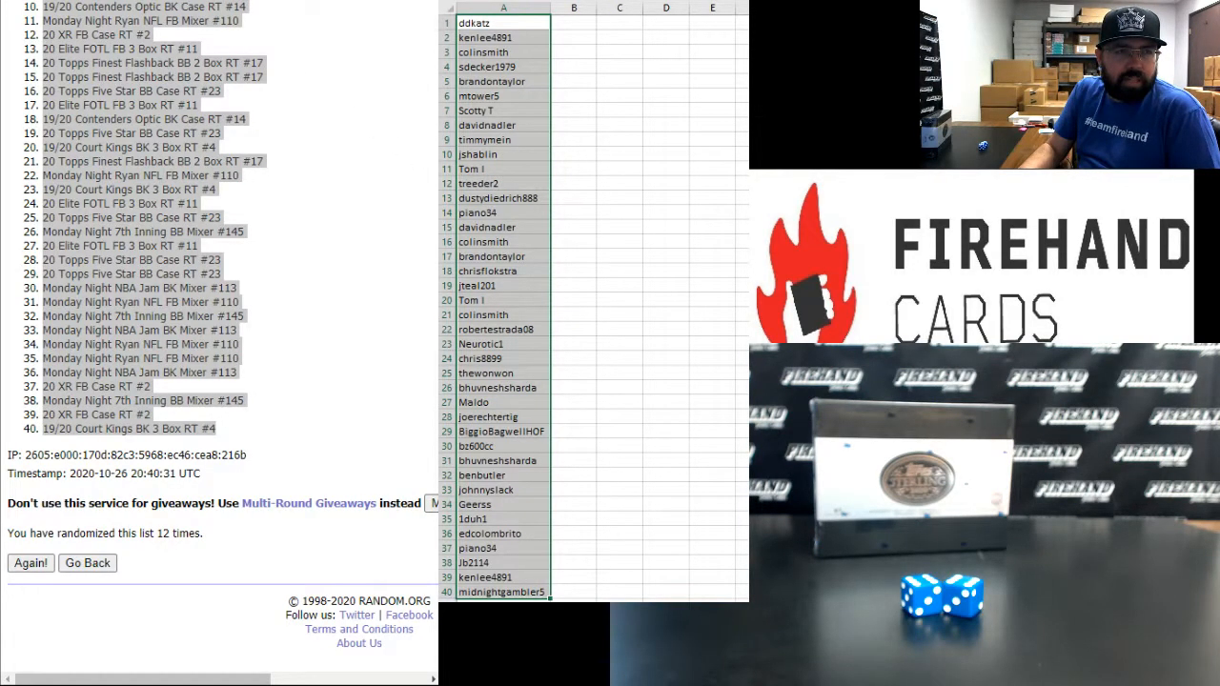
Step: Clear the names selection and return to the randomized participant list
click(30, 562)
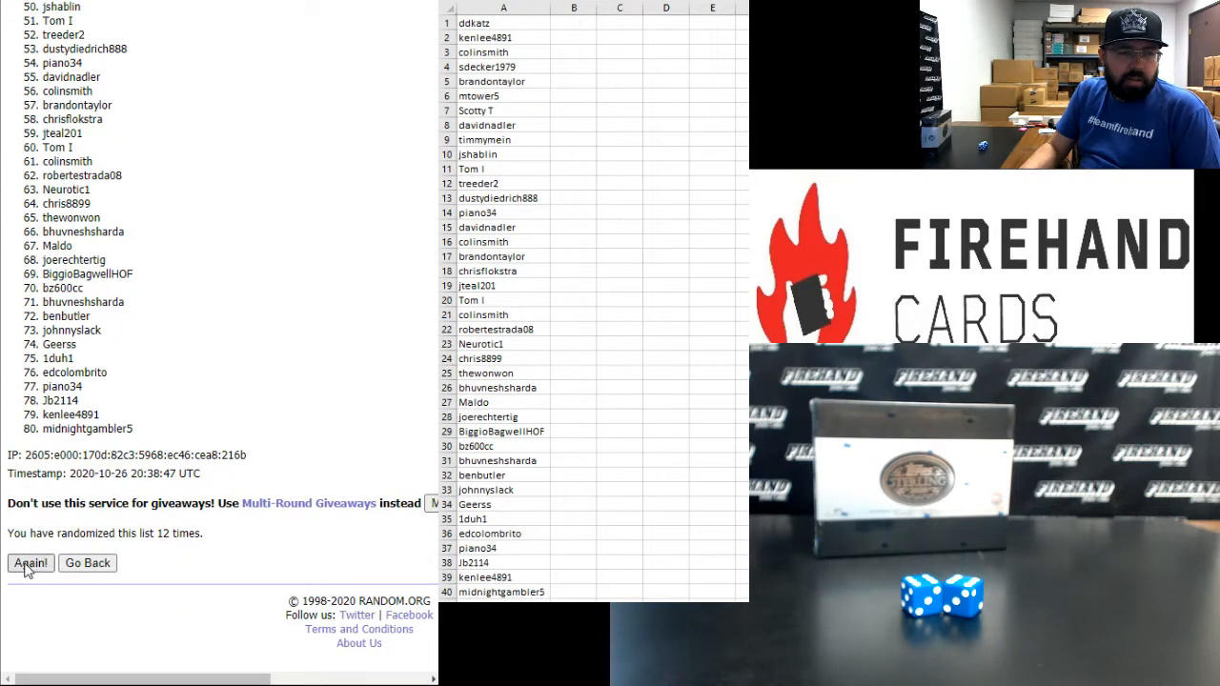
click(30, 562)
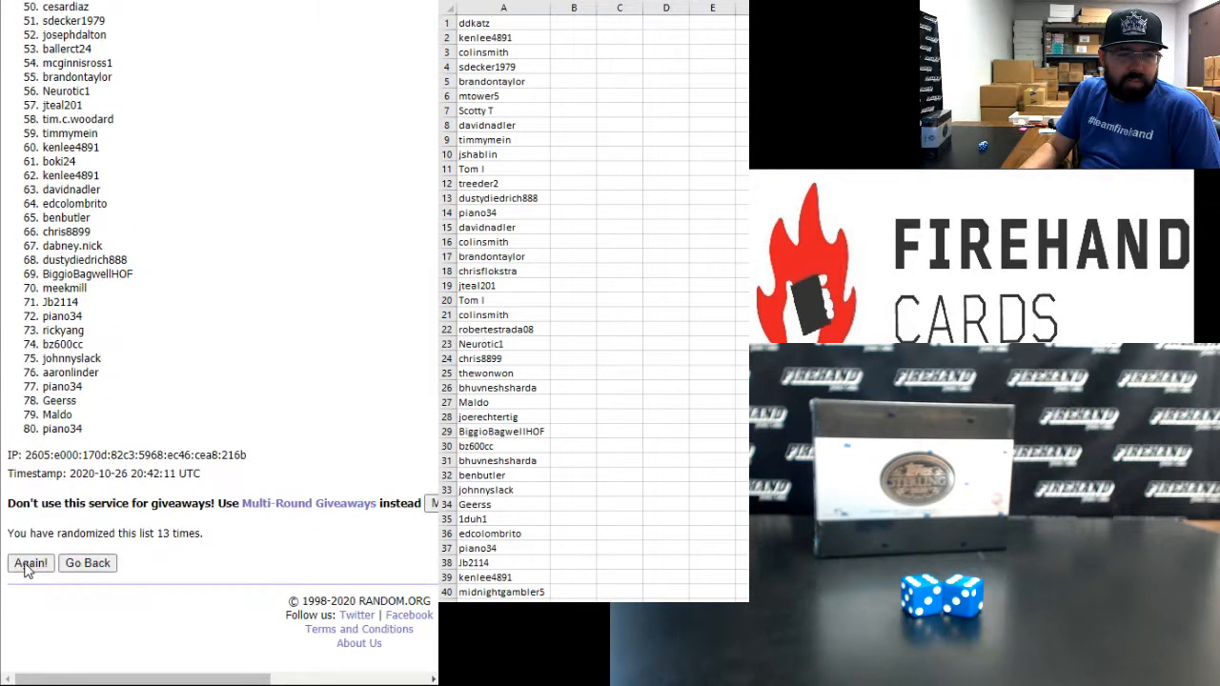
click(30, 563)
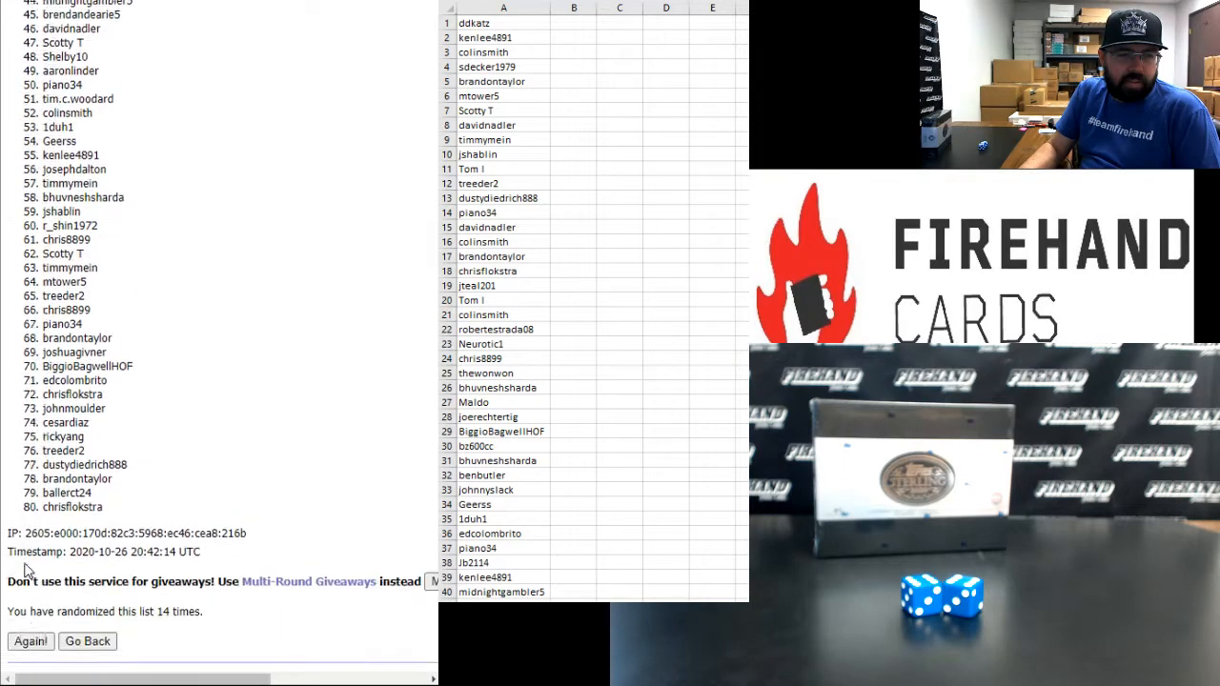
click(30, 641)
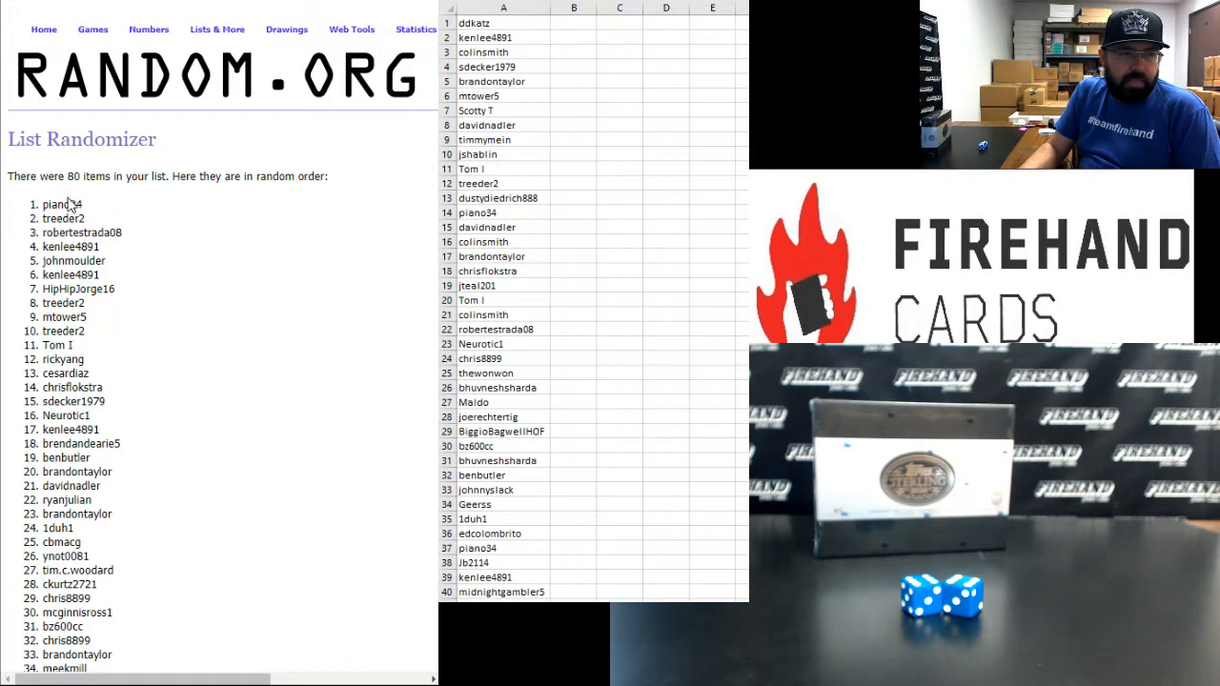
drag(46, 204, 86, 218)
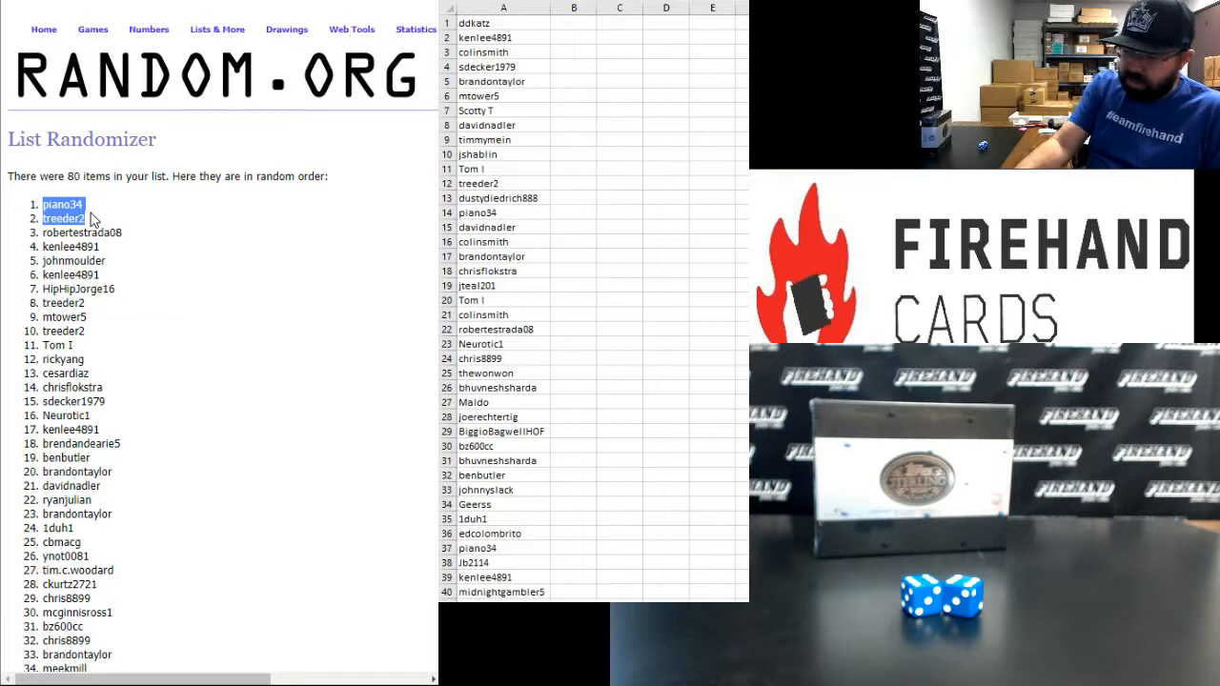